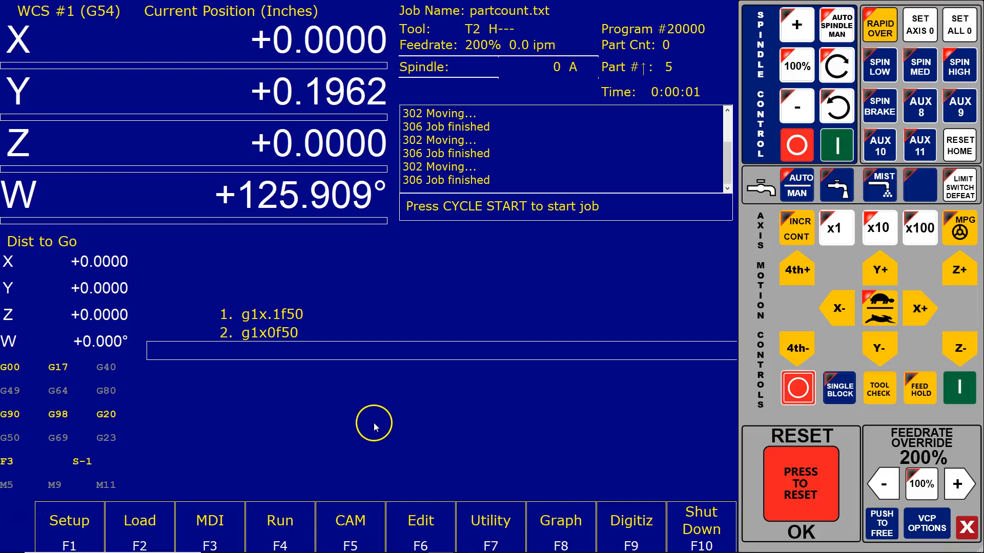
{"action": "mouse_move", "coordinate": [358, 432]}
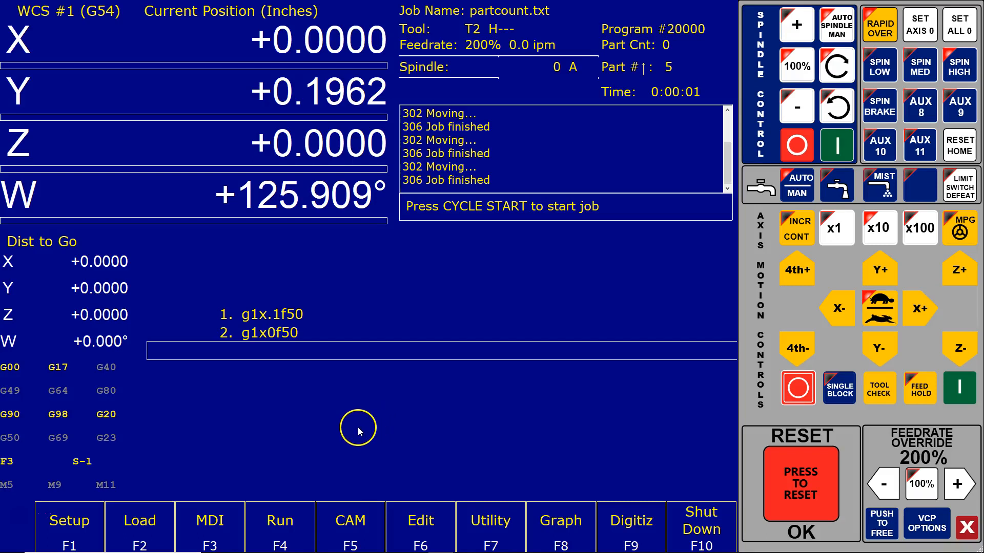
{"action": "mouse_move", "coordinate": [659, 50]}
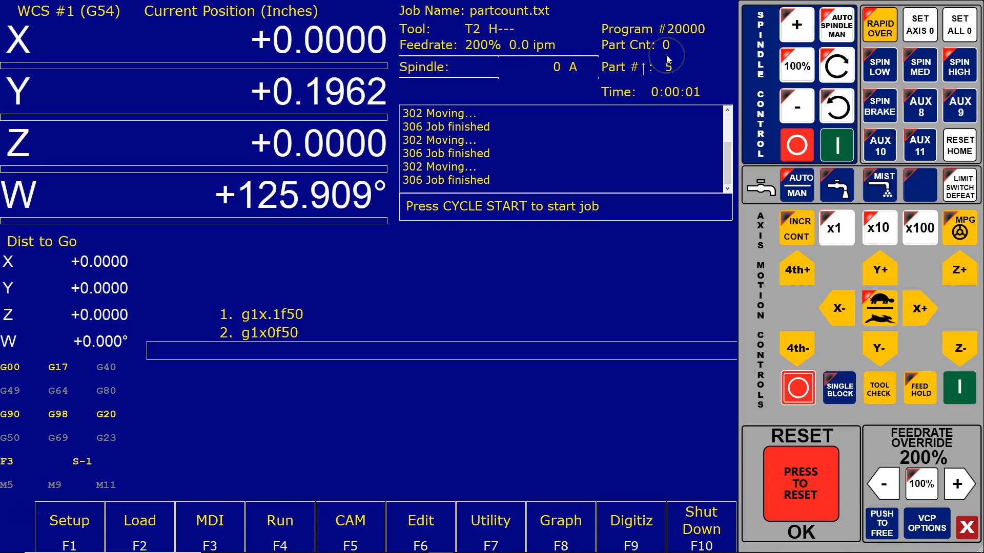
{"action": "mouse_move", "coordinate": [301, 357]}
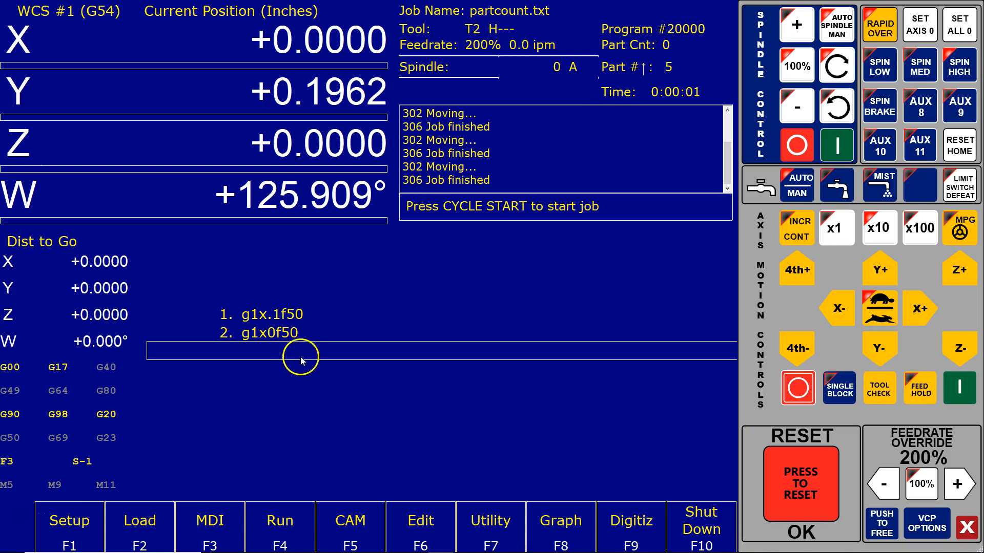
{"action": "mouse_move", "coordinate": [263, 323]}
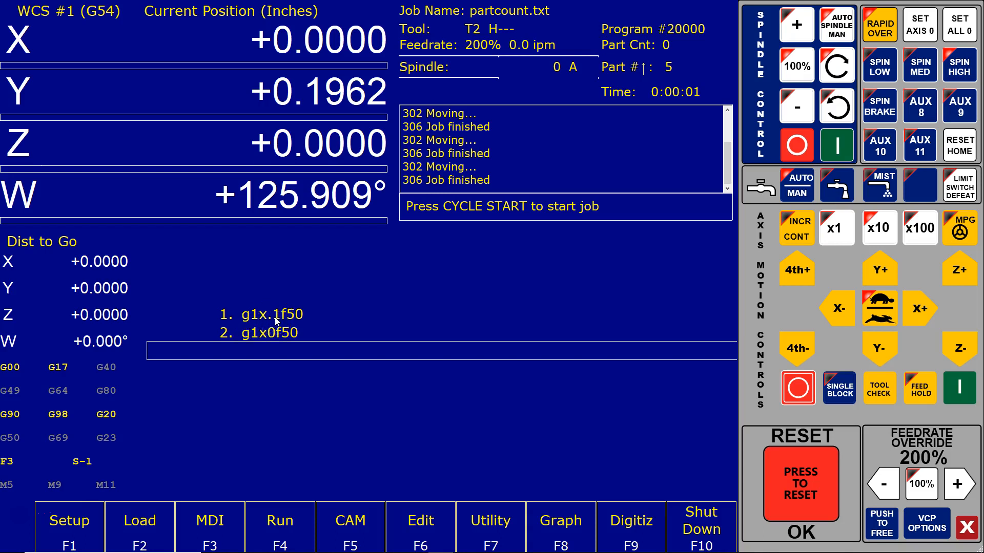
Step: Cycle Start partcount.txt six more times, stepping the part number counter from 5 up to 12
{"action": "left_click", "coordinate": [959, 388]}
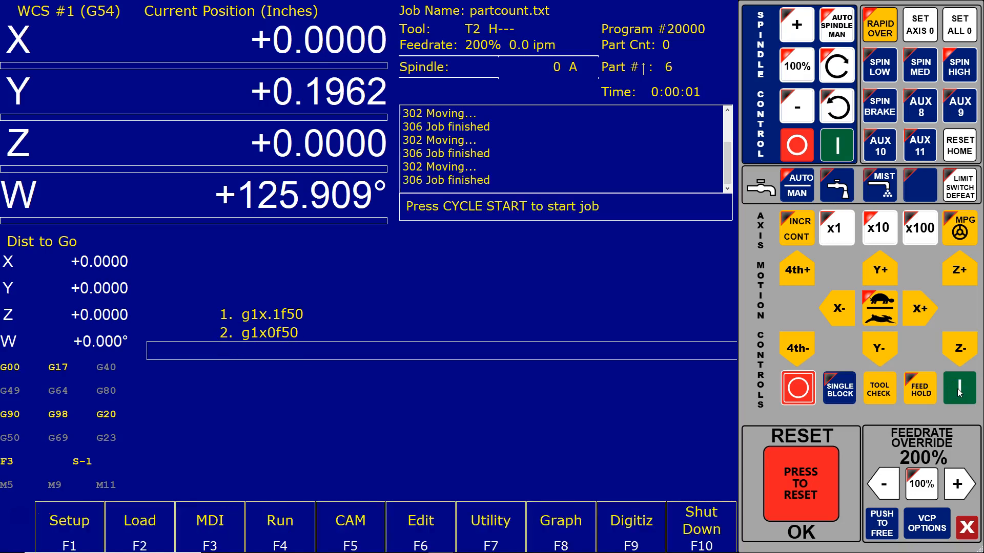
{"action": "left_click", "coordinate": [959, 389]}
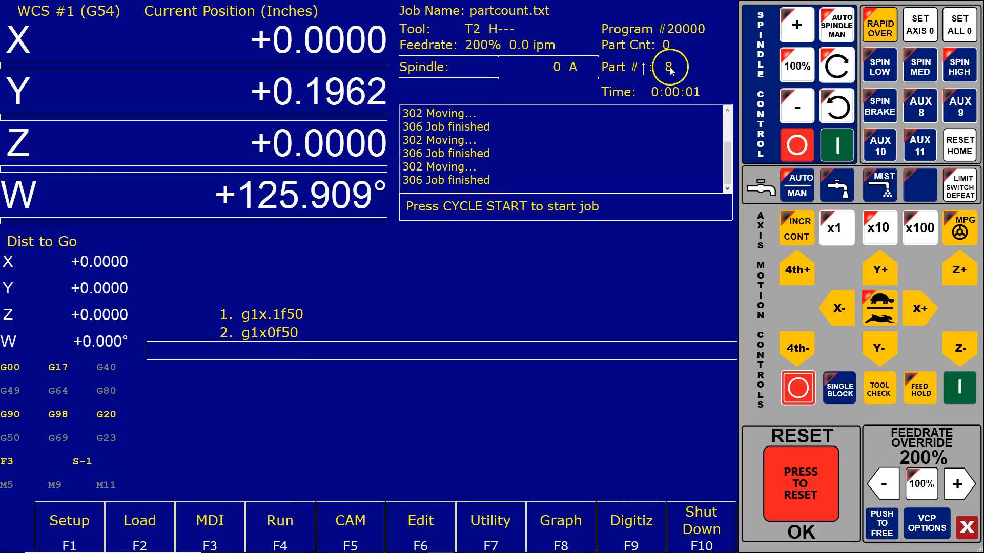
{"action": "left_click", "coordinate": [958, 387]}
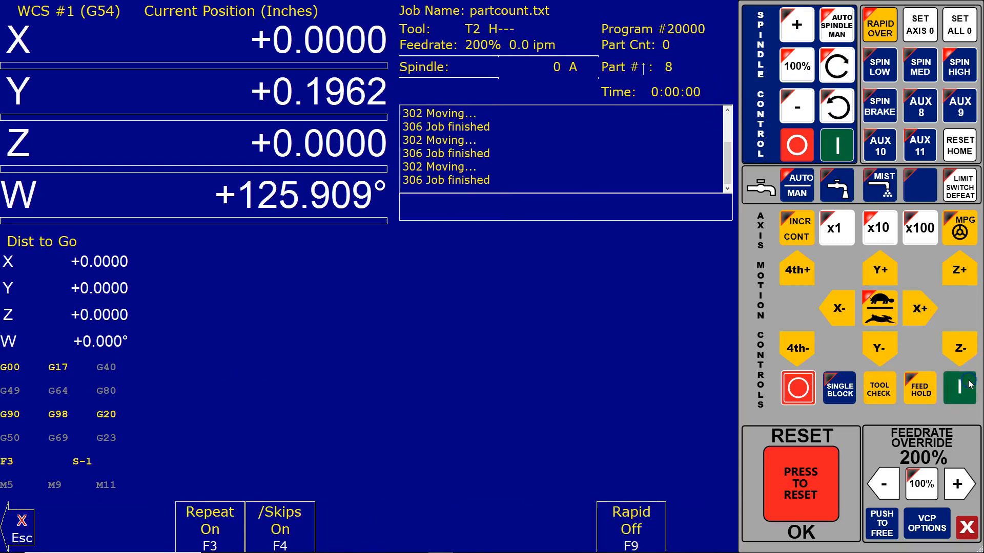
{"action": "left_click", "coordinate": [959, 388]}
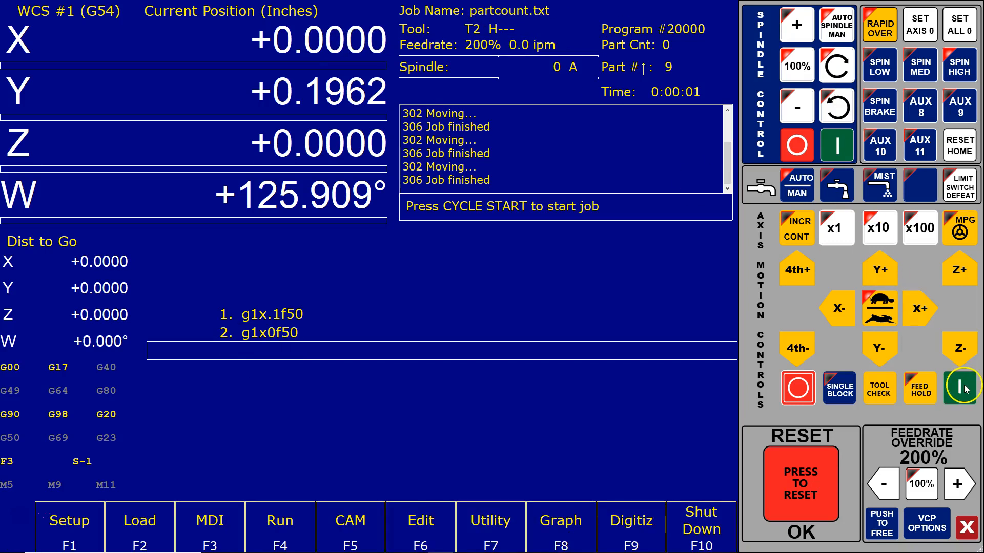
{"action": "left_click", "coordinate": [959, 387]}
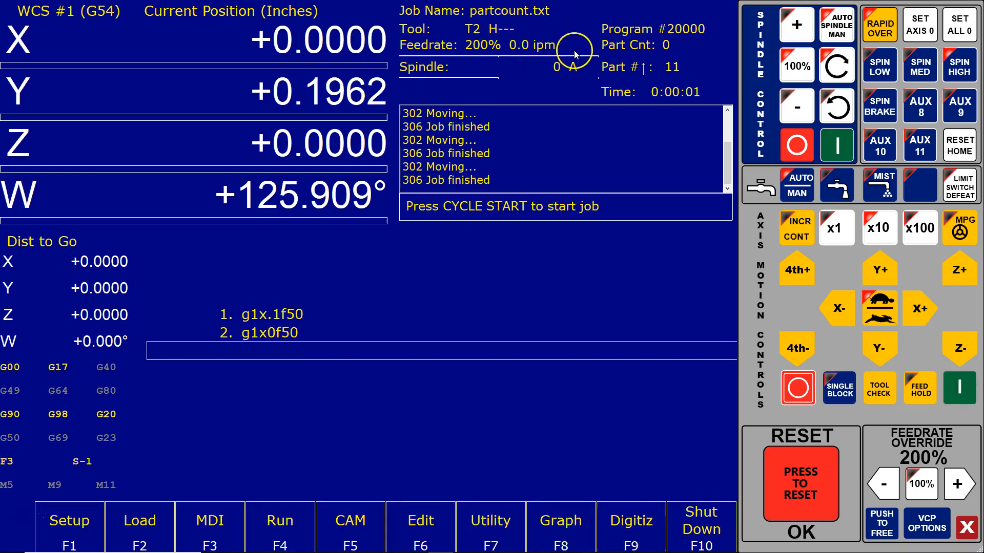
{"action": "mouse_move", "coordinate": [515, 375]}
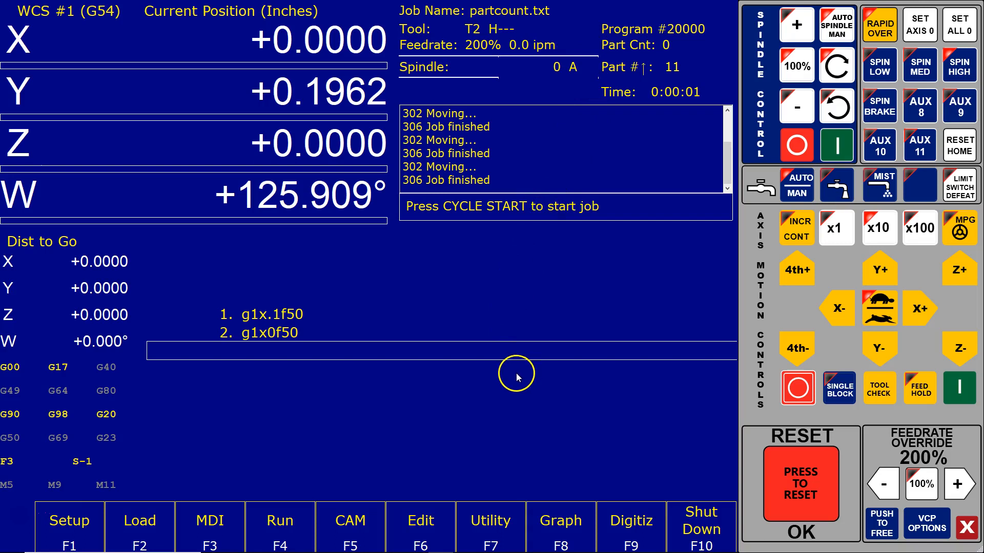
{"action": "mouse_move", "coordinate": [339, 331]}
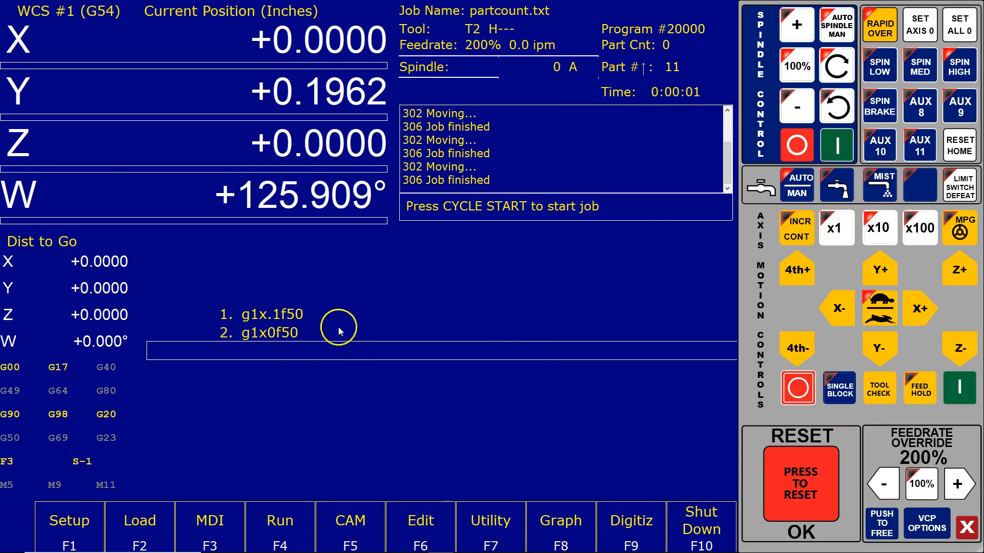
{"action": "mouse_move", "coordinate": [317, 360]}
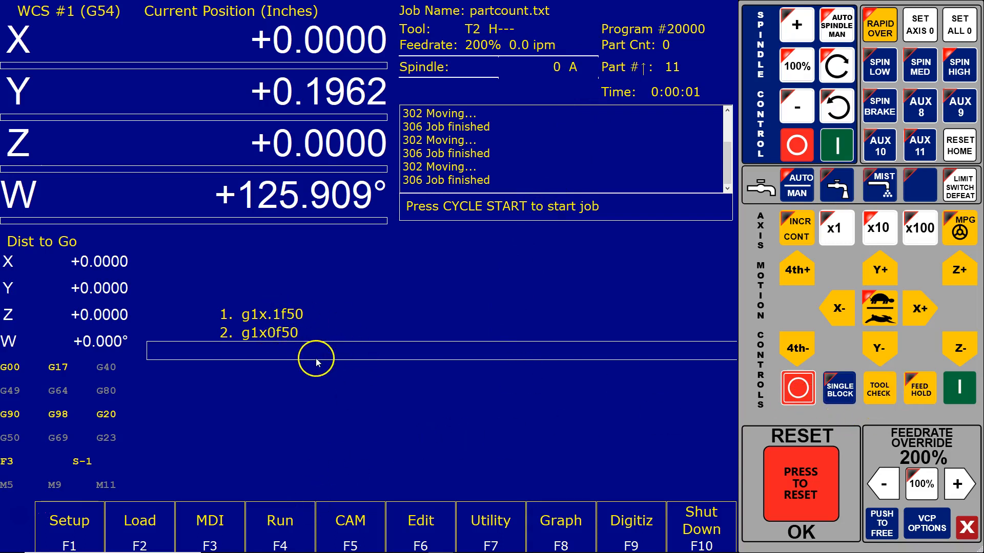
{"action": "mouse_move", "coordinate": [278, 466]}
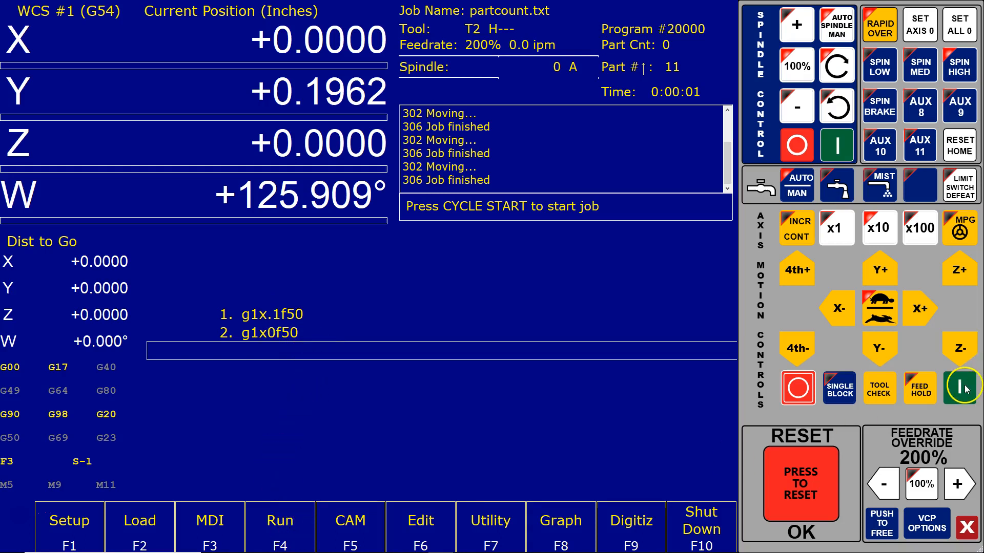
{"action": "left_click", "coordinate": [962, 388]}
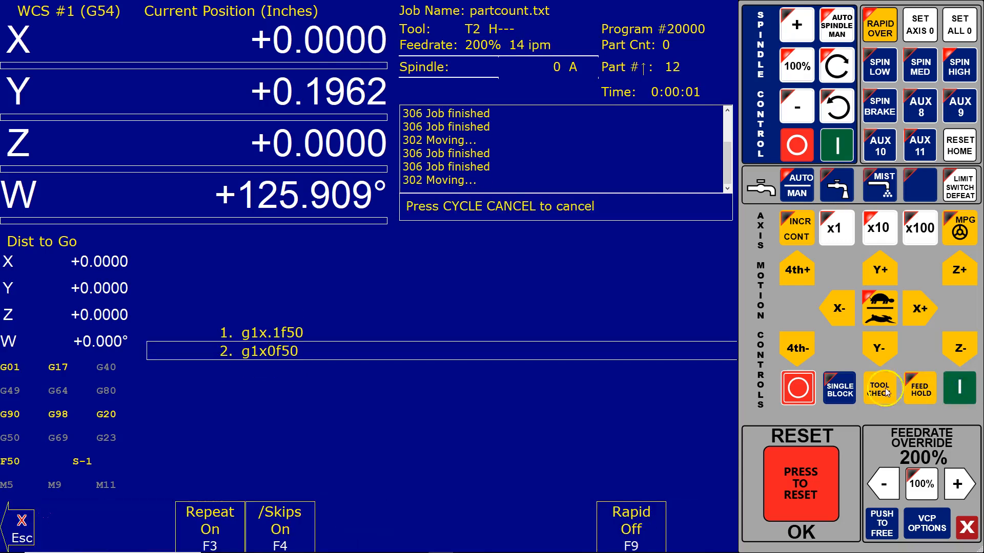
Step: In the Run menu turn Job Repeat on and enter a Part Count of 10
{"action": "left_click", "coordinate": [879, 387]}
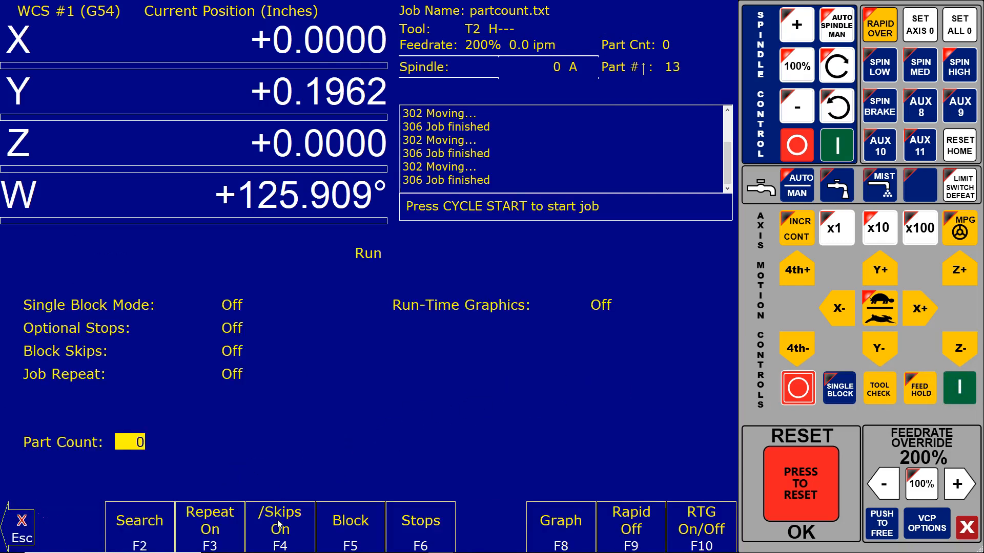
{"action": "left_click", "coordinate": [210, 525]}
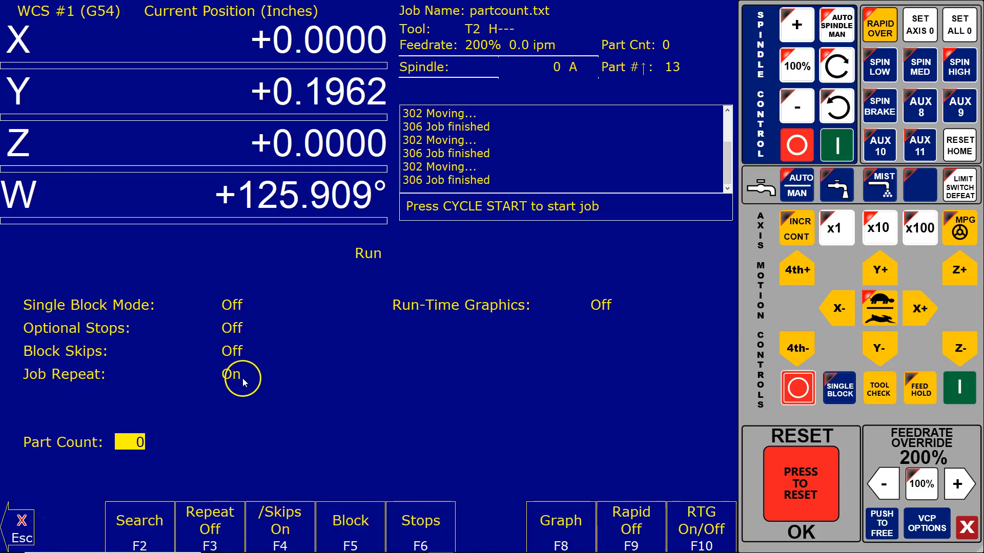
{"action": "mouse_move", "coordinate": [133, 443]}
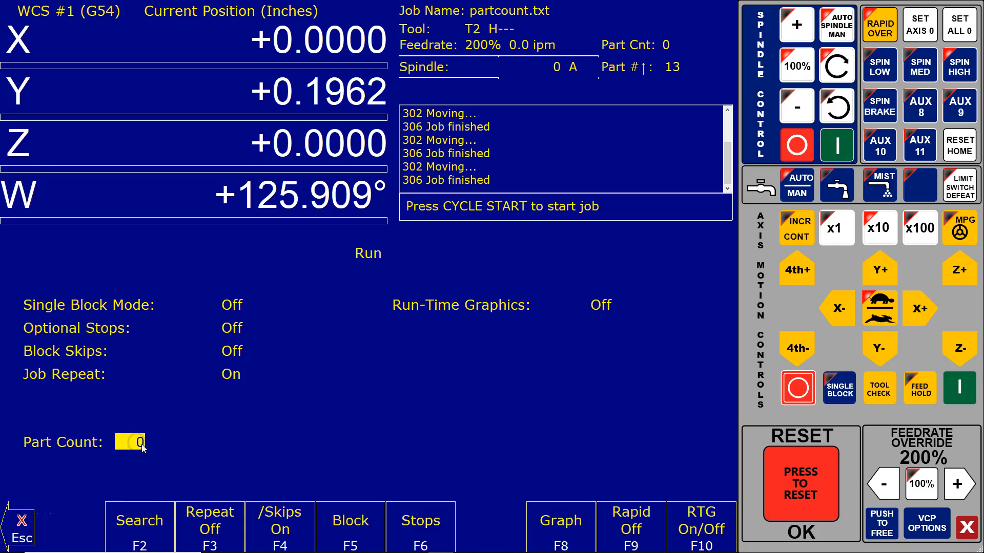
{"action": "type", "text": "10"}
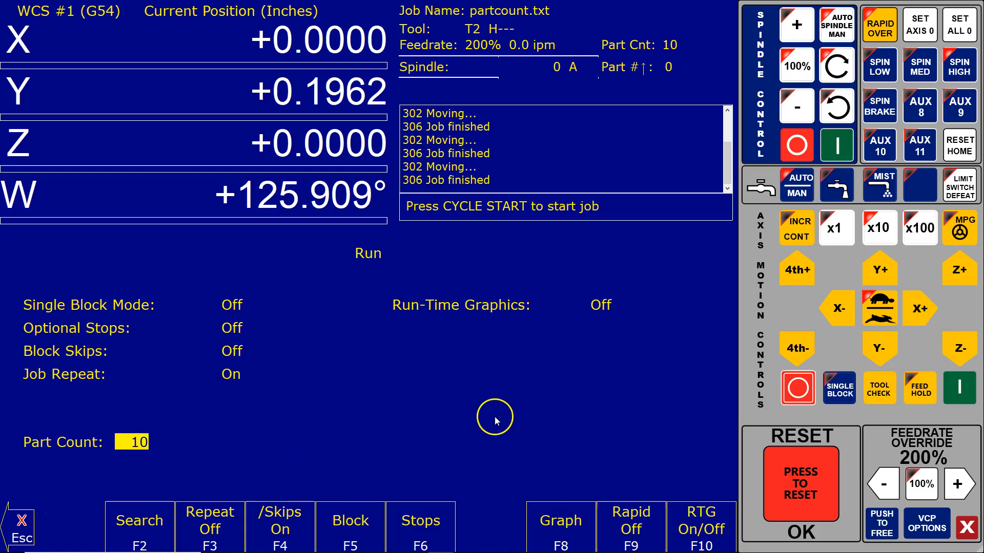
{"action": "mouse_move", "coordinate": [652, 44]}
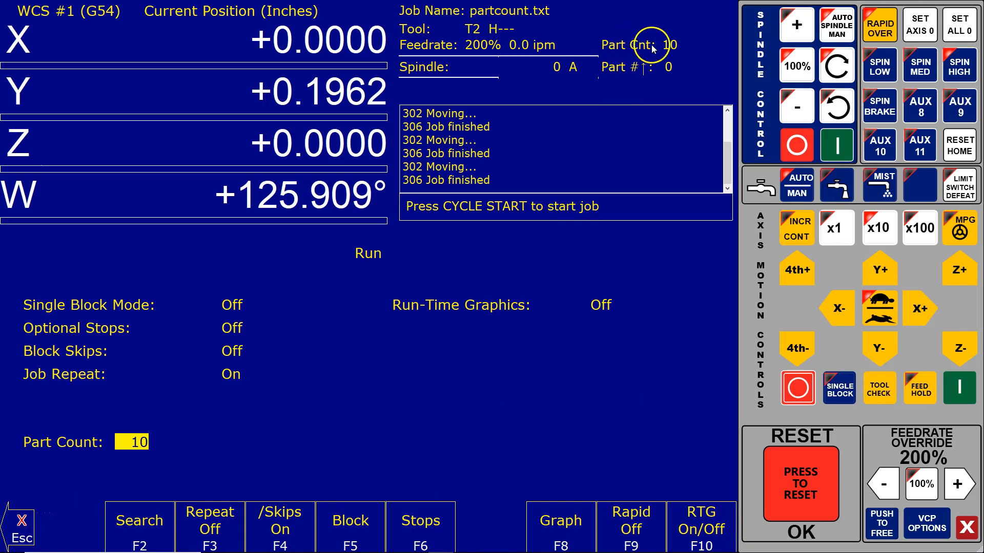
{"action": "mouse_move", "coordinate": [667, 68]}
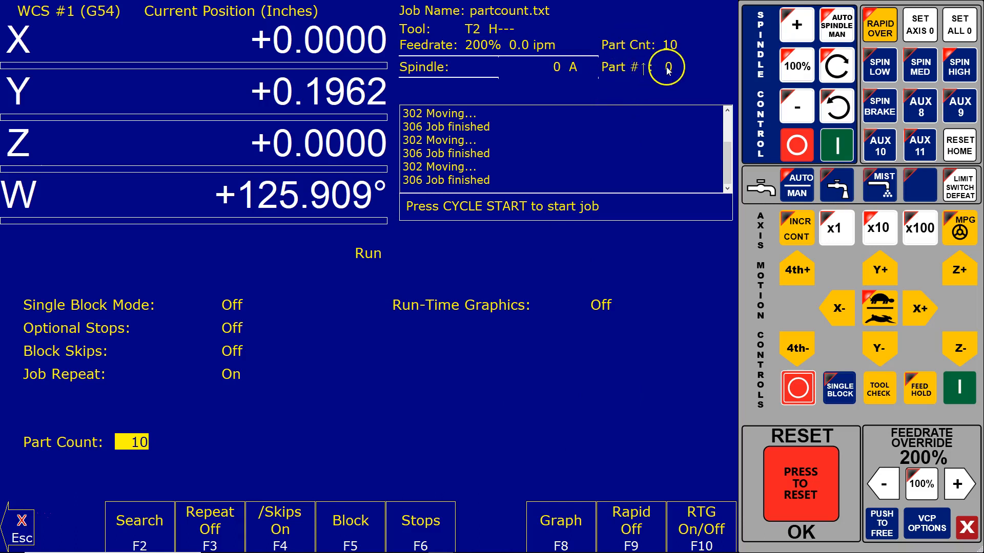
{"action": "mouse_move", "coordinate": [962, 387]}
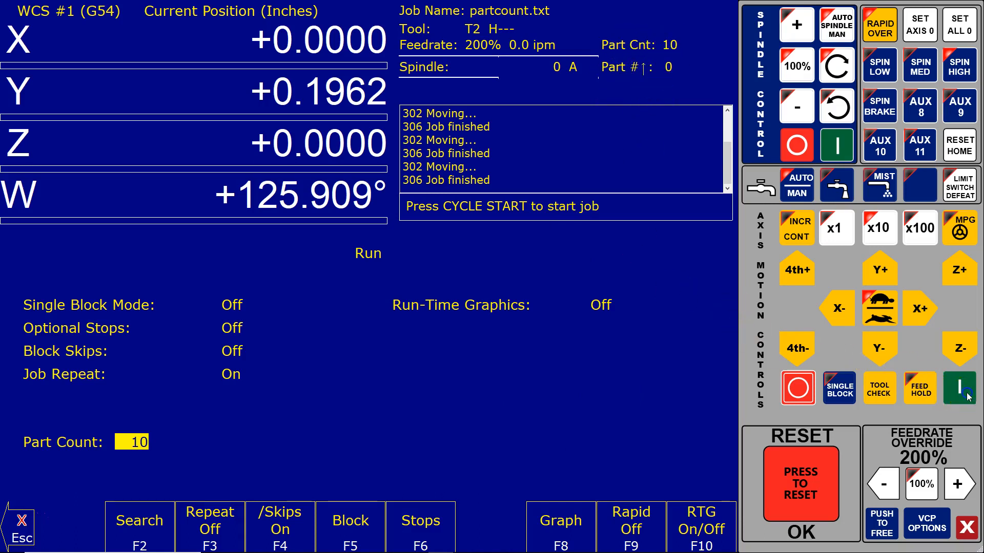
Step: Cycle Start once and let the job repeat until the part number reaches the count of 10
{"action": "left_click", "coordinate": [959, 387]}
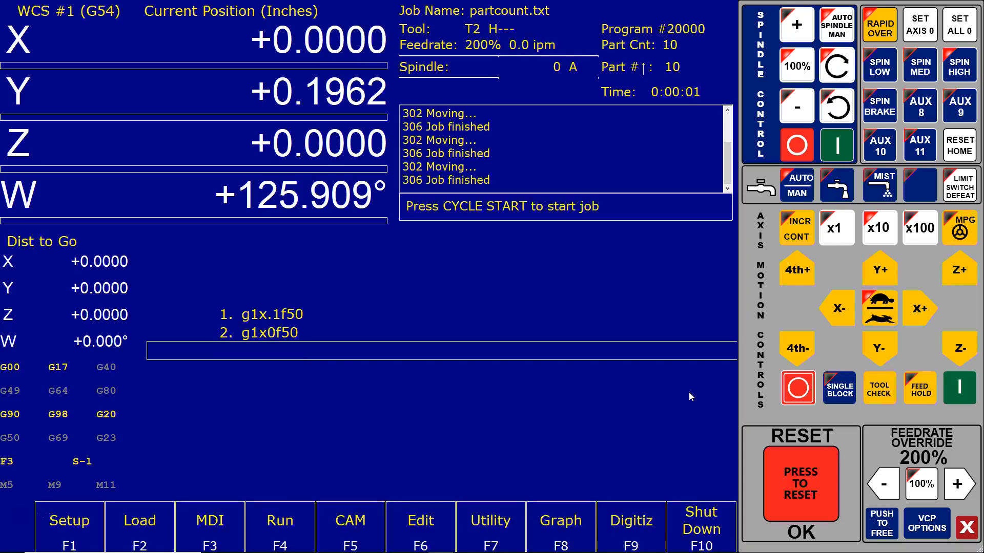
Step: Raise the Part Count to 100 and Cycle Start the repeating job again
{"action": "left_click", "coordinate": [278, 527]}
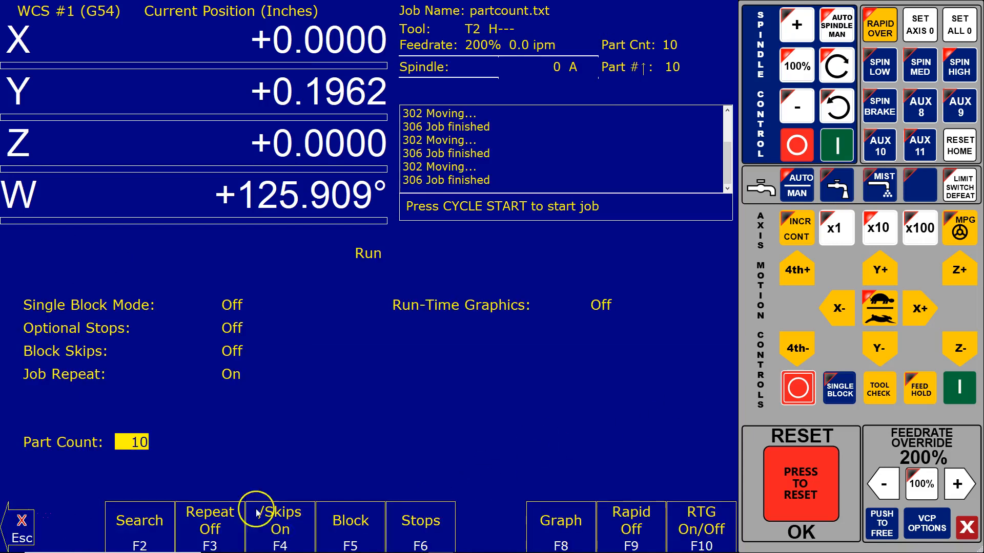
{"action": "mouse_move", "coordinate": [167, 466]}
{"action": "type", "text": "0"}
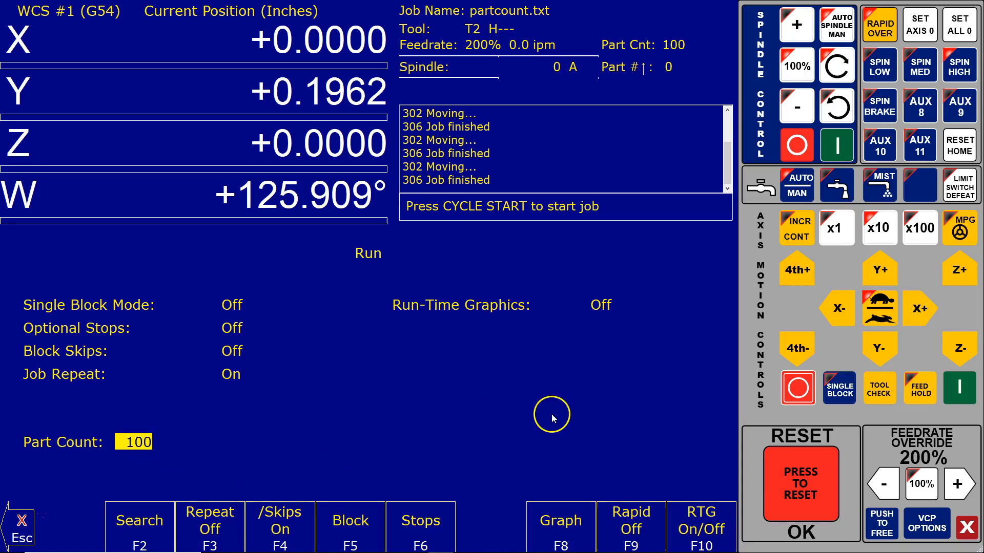
{"action": "mouse_move", "coordinate": [960, 388]}
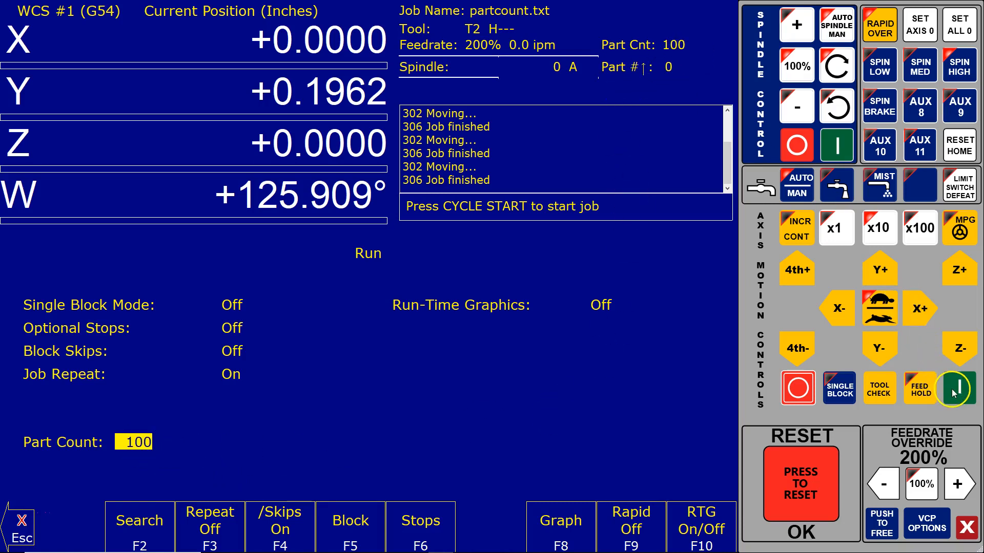
{"action": "left_click", "coordinate": [960, 388]}
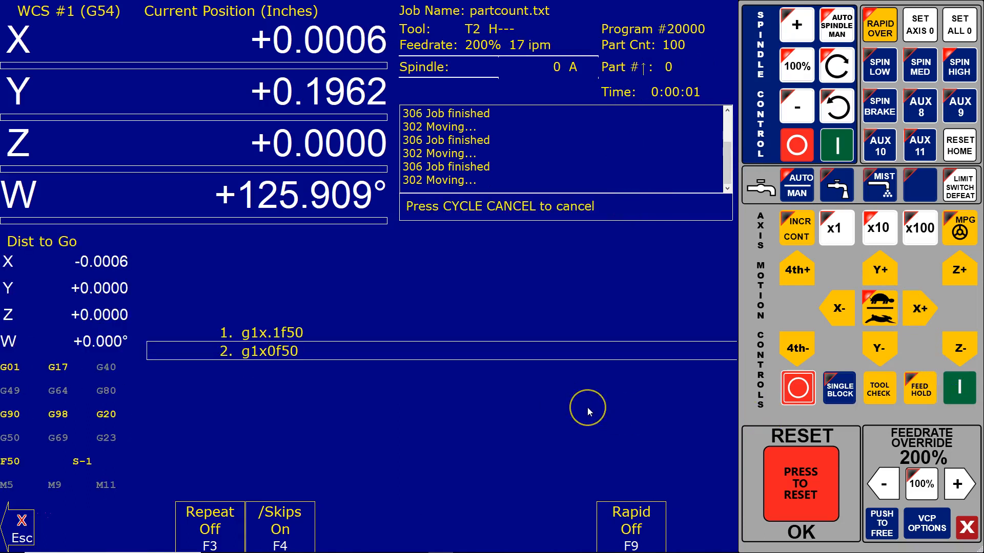